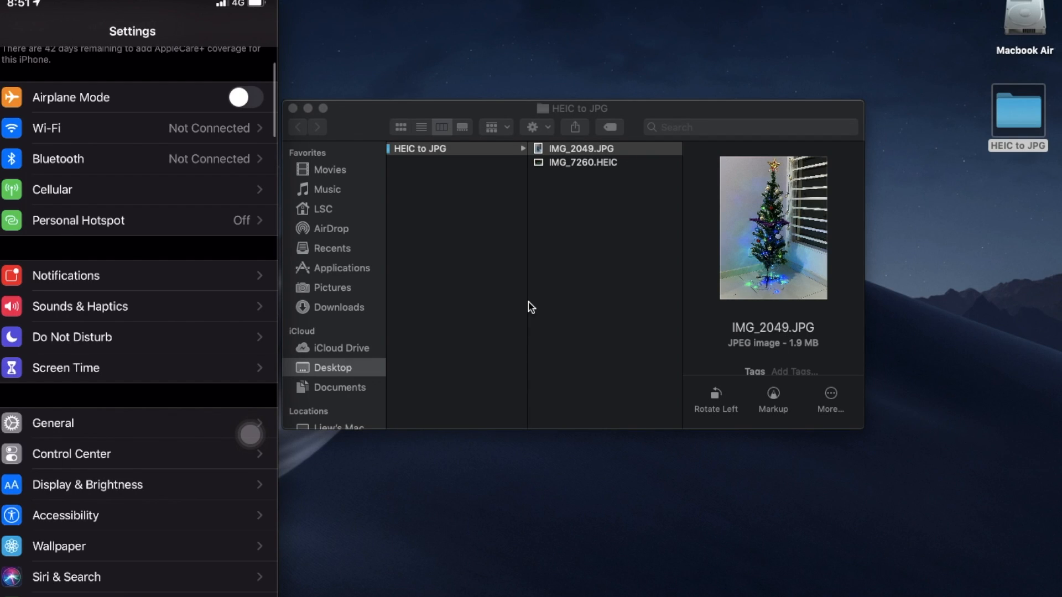
{"action": "mouse_move", "coordinate": [588, 215]}
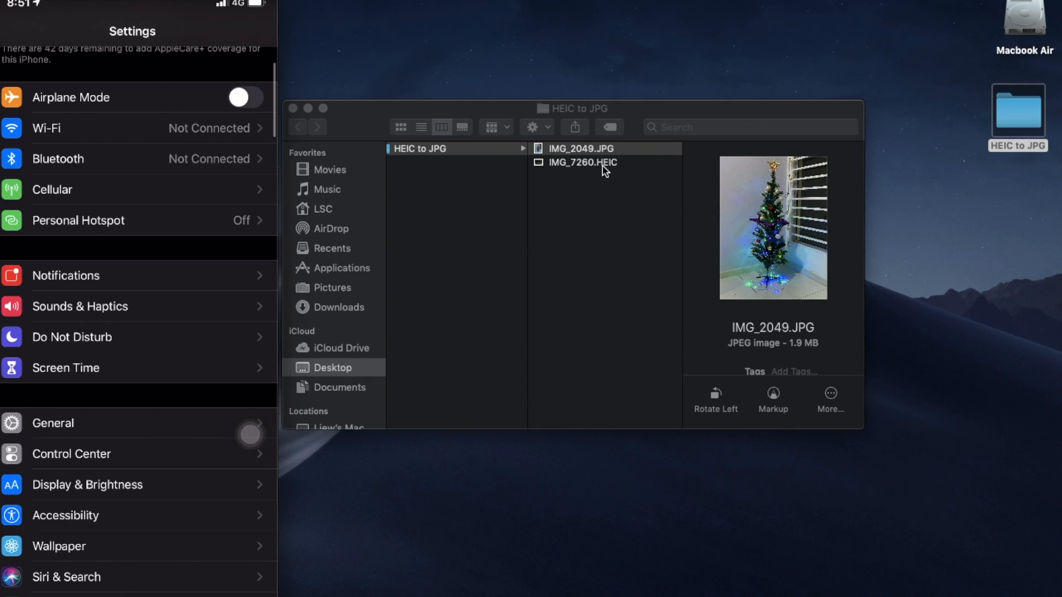
{"action": "mouse_move", "coordinate": [603, 168]}
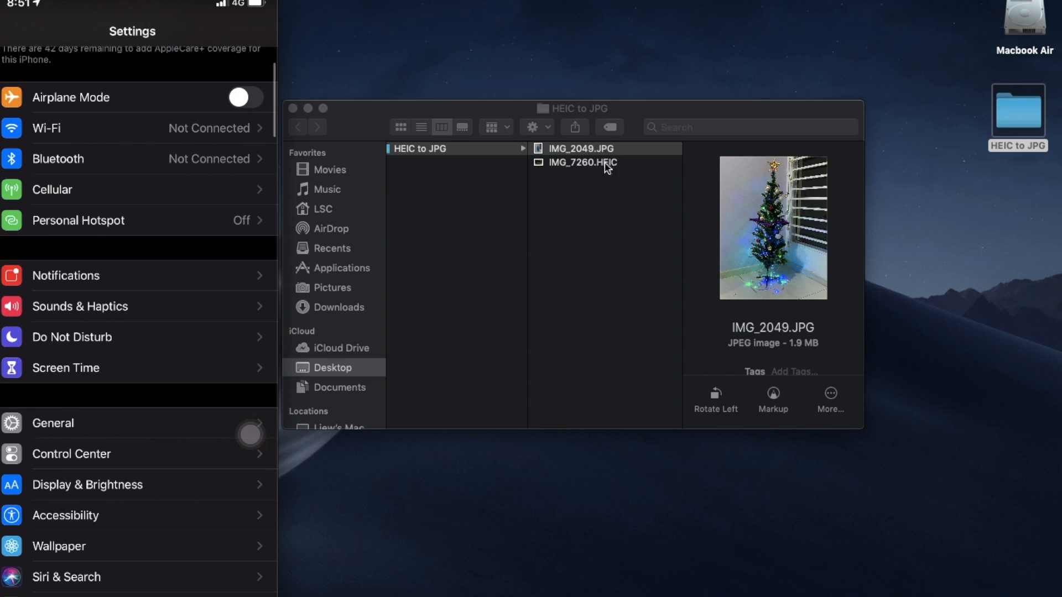
Go to Settings > Camera > Formats, confirming High Efficiency is the checked capture format.
{"action": "left_click", "coordinate": [580, 148]}
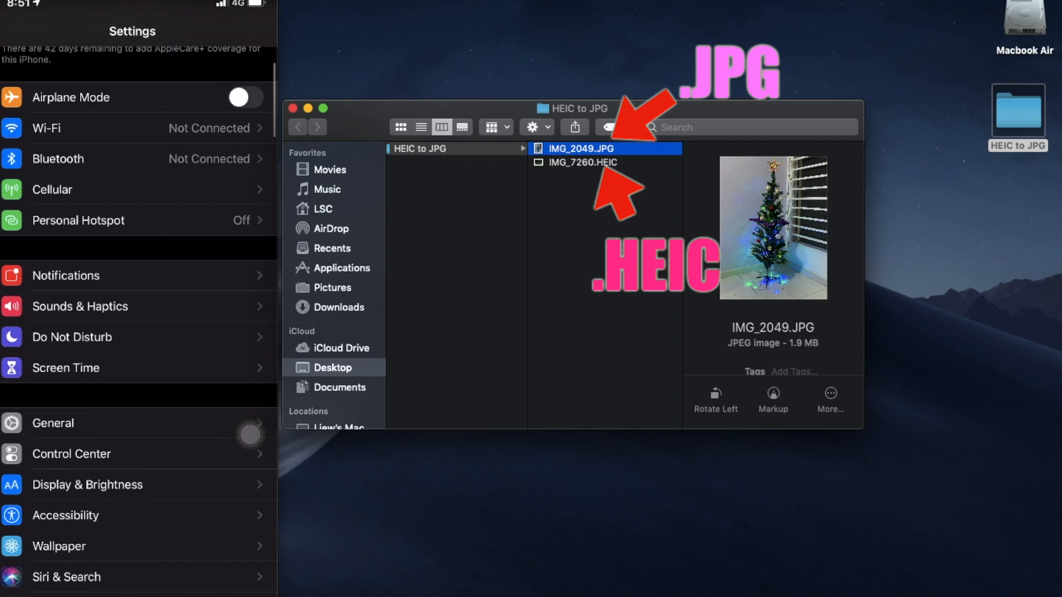
{"action": "mouse_move", "coordinate": [607, 171]}
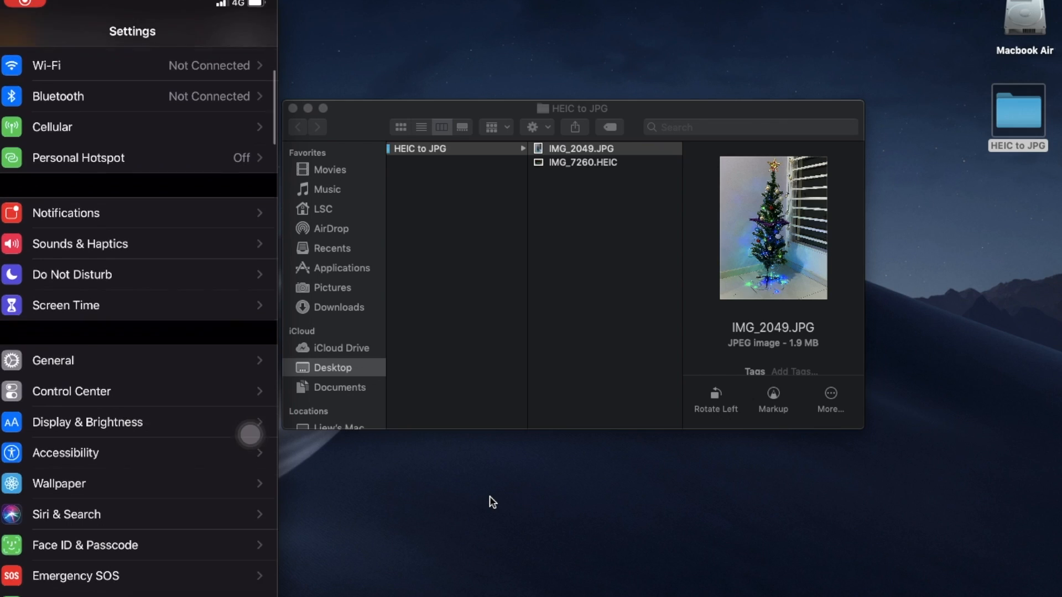
{"action": "scroll", "scroll_direction": "down", "scroll_amount": 3}
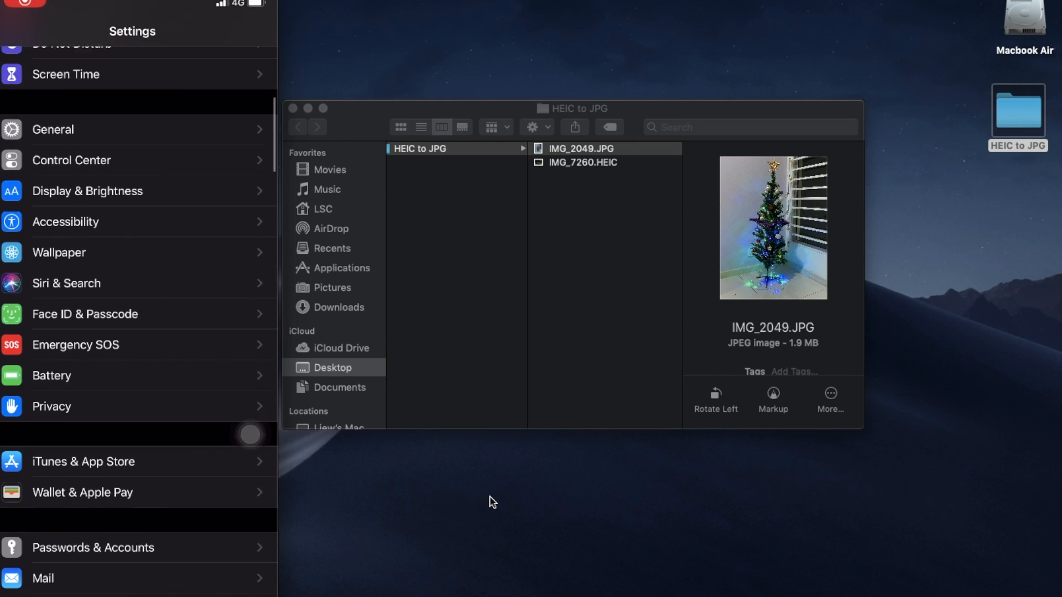
{"action": "scroll", "scroll_direction": "down", "scroll_amount": 3}
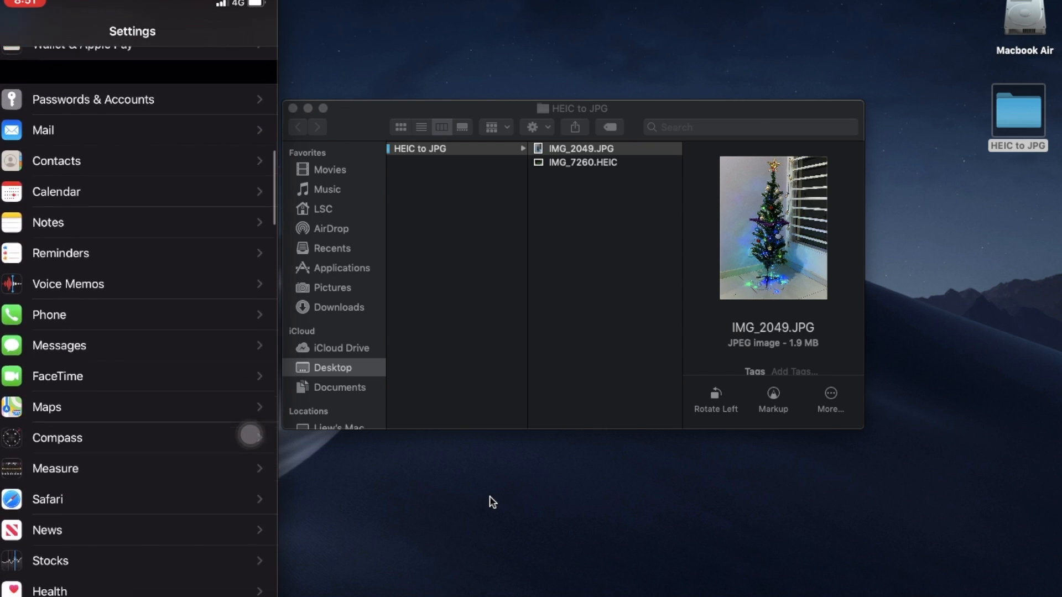
{"action": "scroll", "scroll_direction": "down", "scroll_amount": 3}
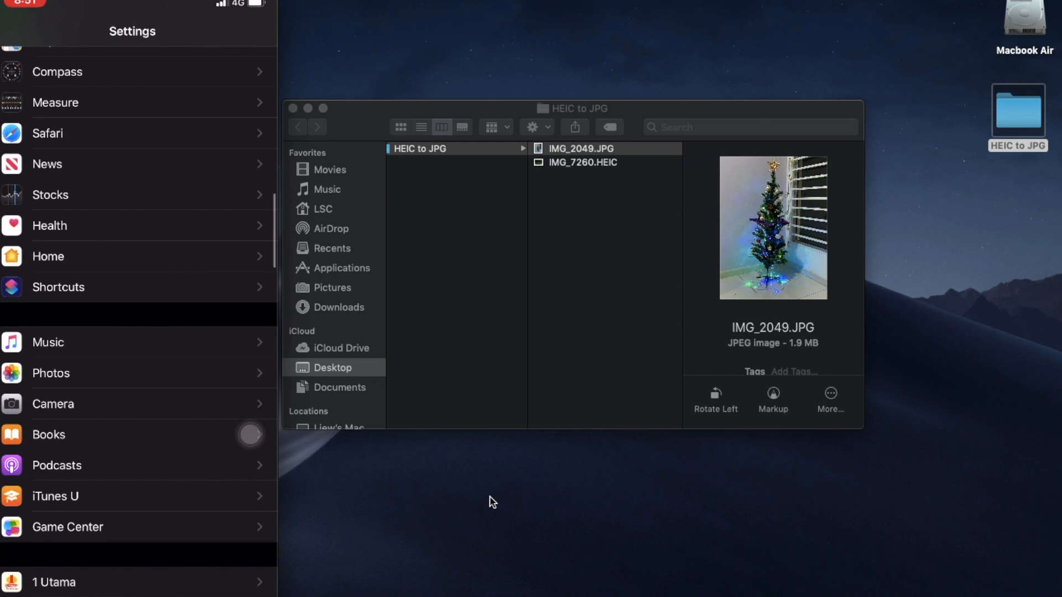
{"action": "left_click", "coordinate": [53, 403]}
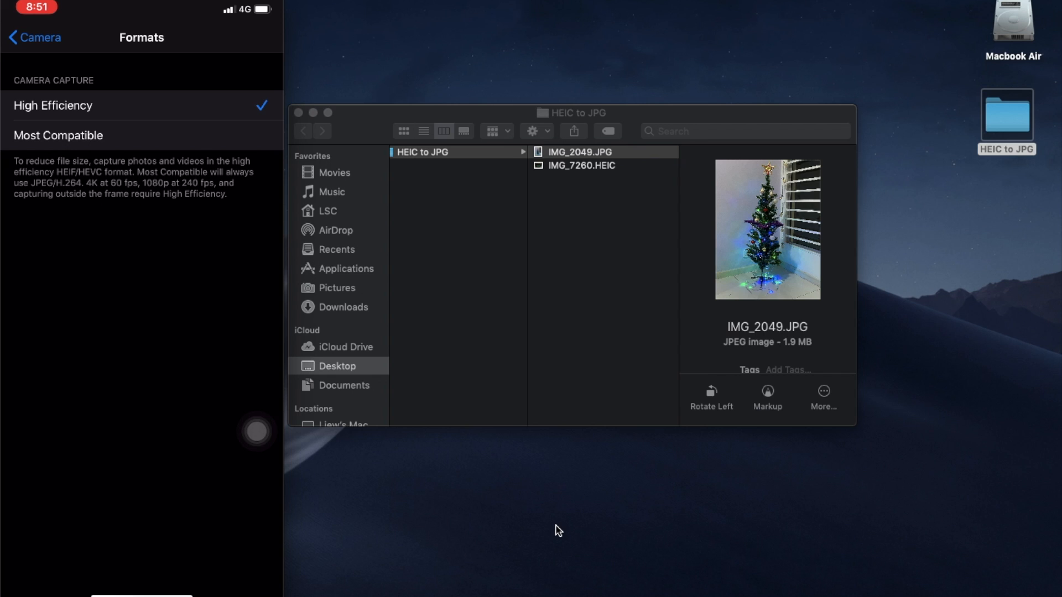
{"action": "left_click", "coordinate": [58, 135]}
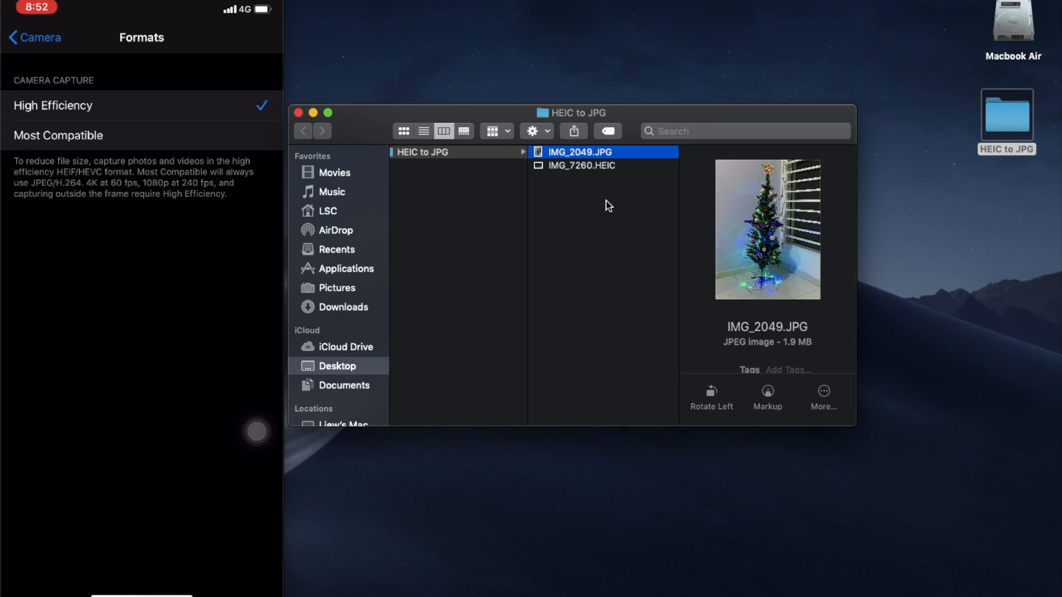
{"action": "mouse_move", "coordinate": [604, 185]}
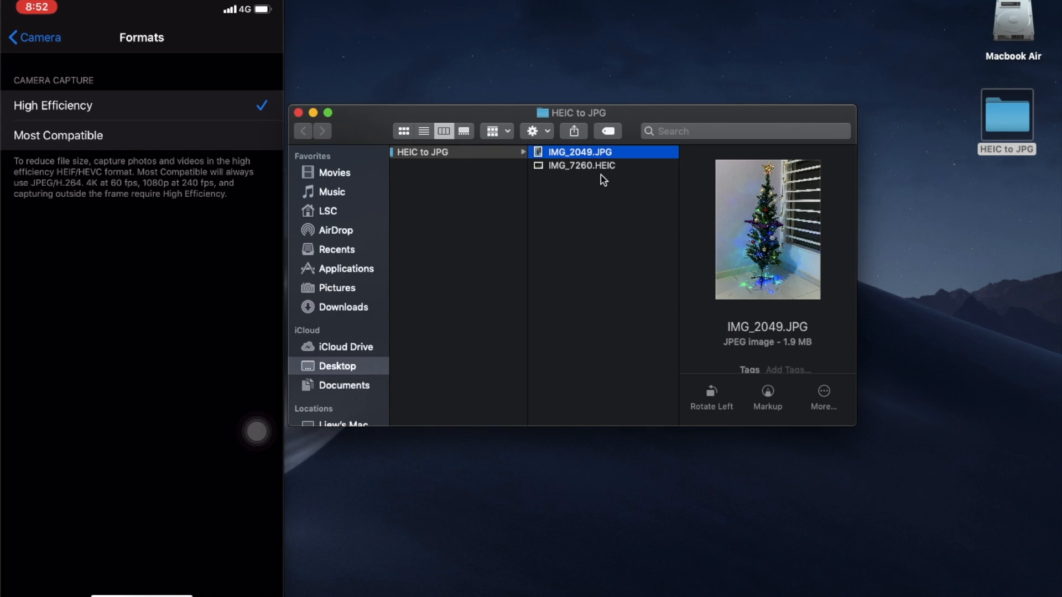
Open IMG_7260.HEIC, the Apple Watch photo showing 5:23, in Preview.
{"action": "left_click", "coordinate": [582, 166]}
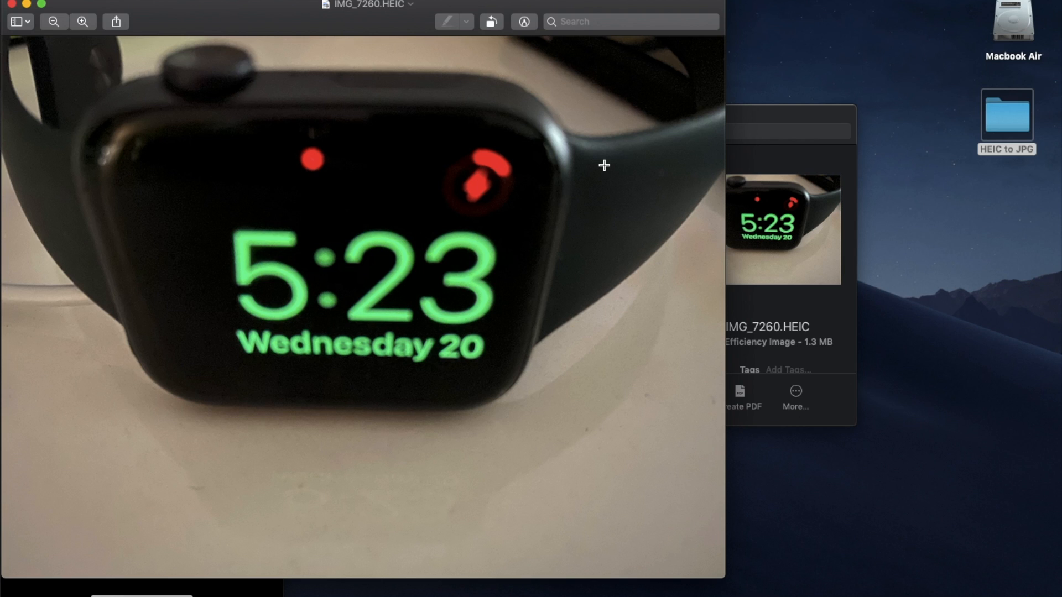
{"action": "mouse_move", "coordinate": [394, 19]}
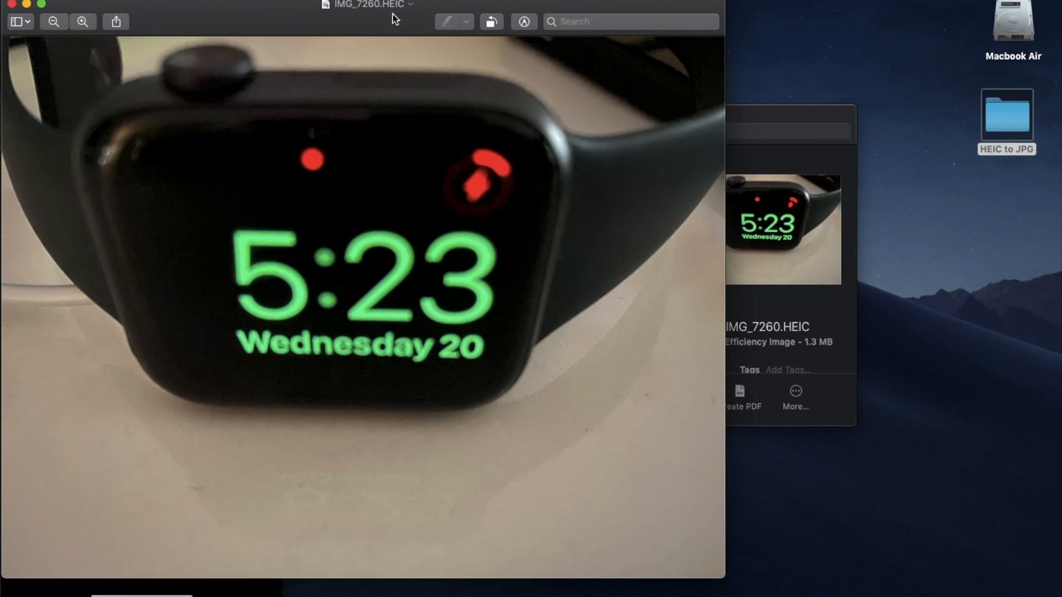
{"action": "mouse_move", "coordinate": [397, 15]}
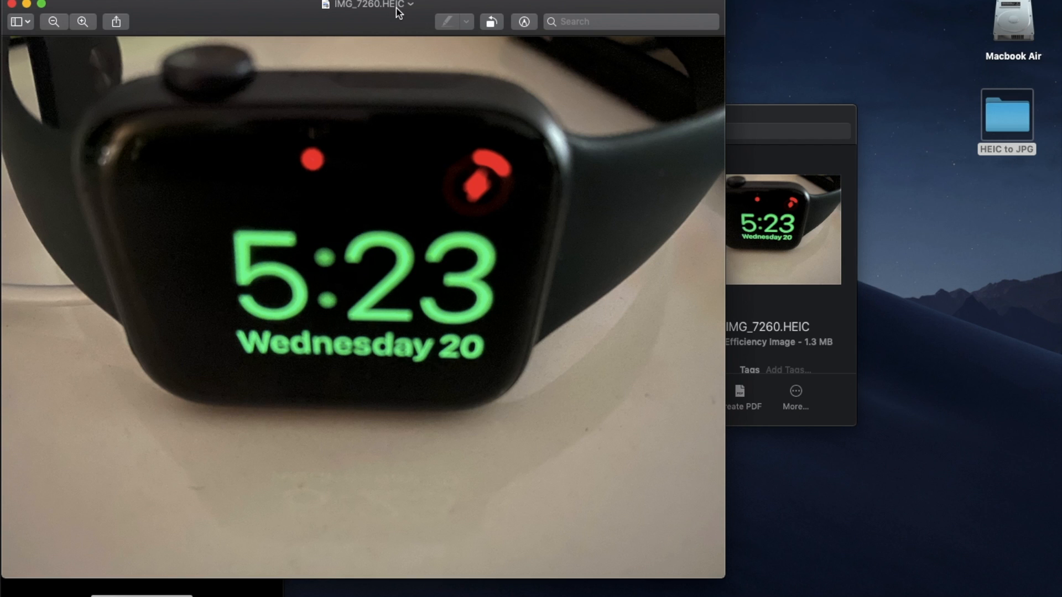
{"action": "mouse_move", "coordinate": [181, 17]}
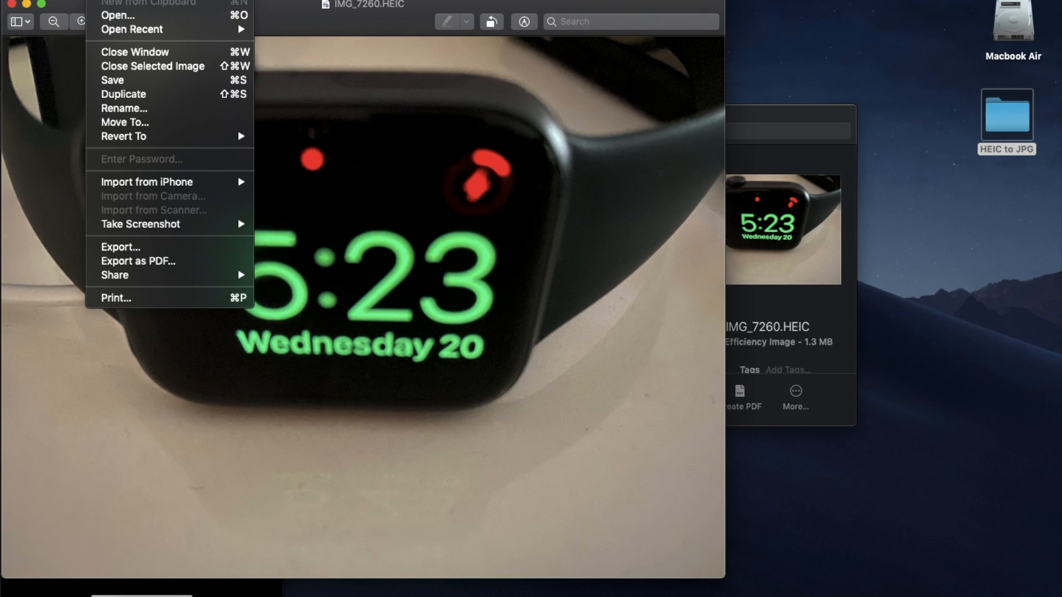
{"action": "mouse_move", "coordinate": [136, 244]}
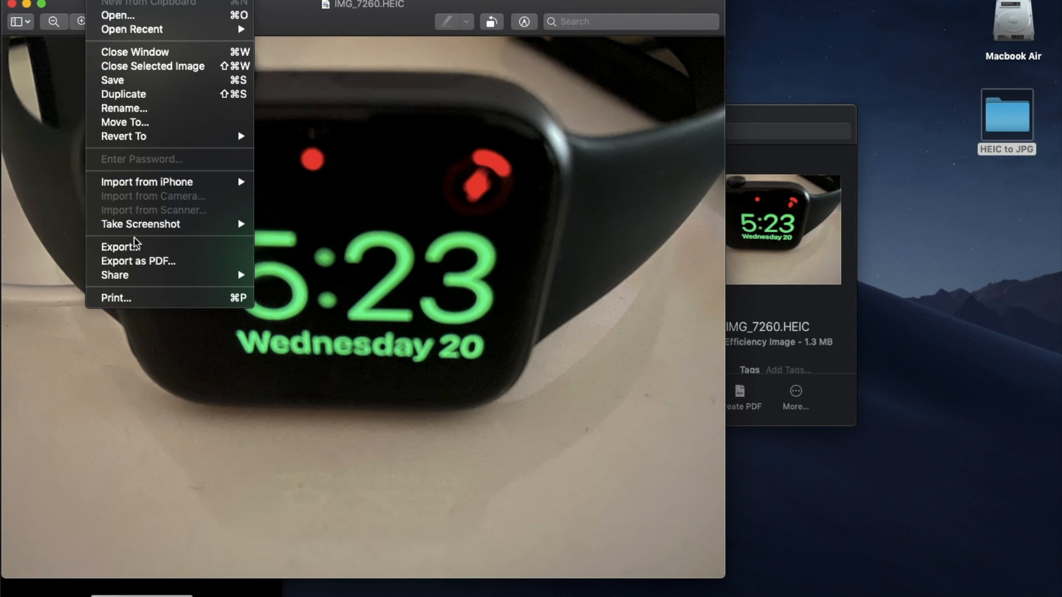
{"action": "mouse_move", "coordinate": [120, 247]}
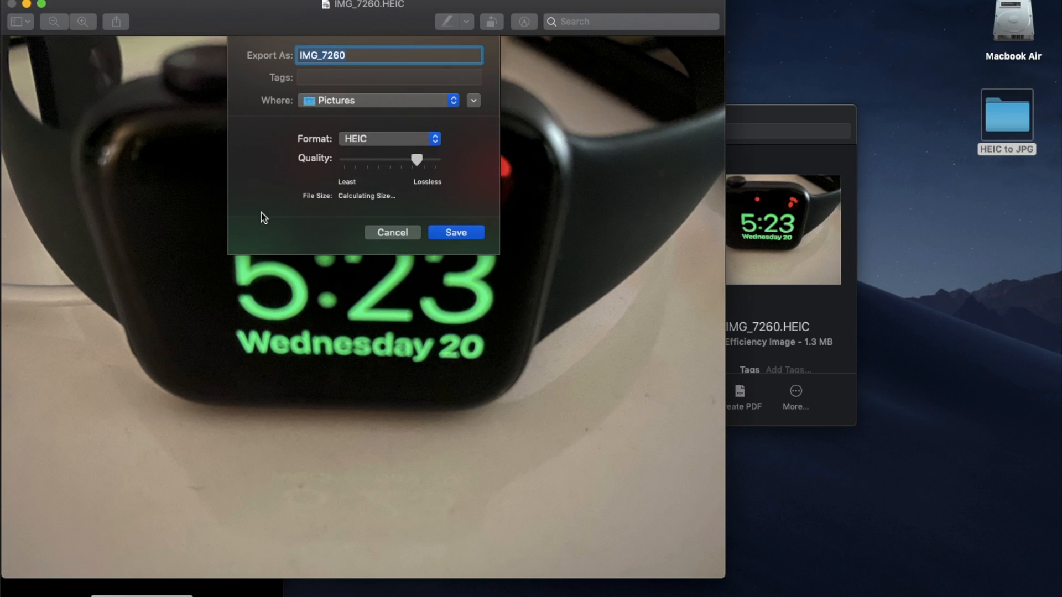
{"action": "mouse_move", "coordinate": [441, 146]}
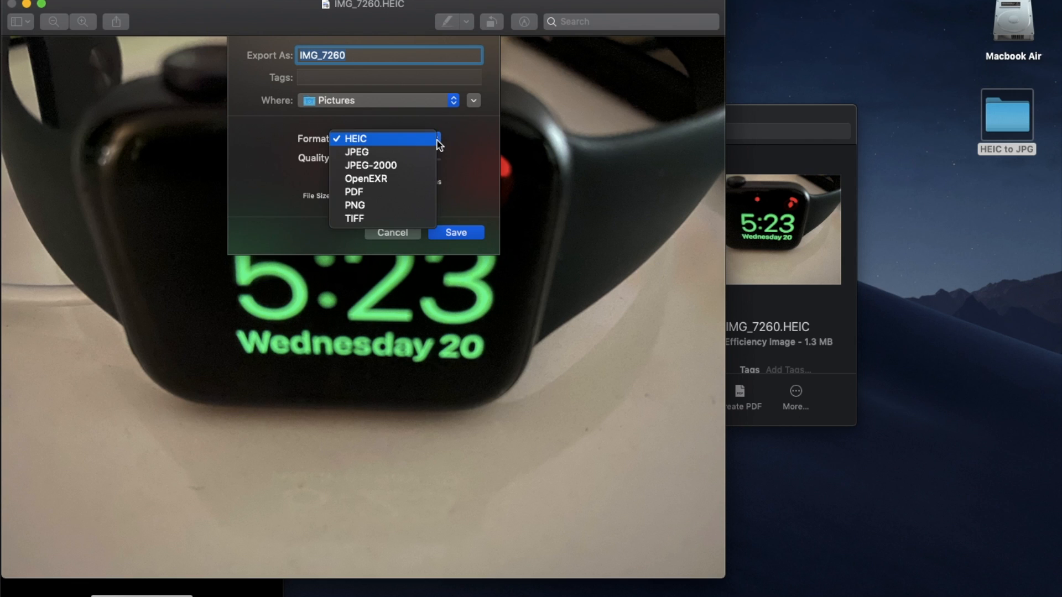
{"action": "mouse_move", "coordinate": [422, 152]}
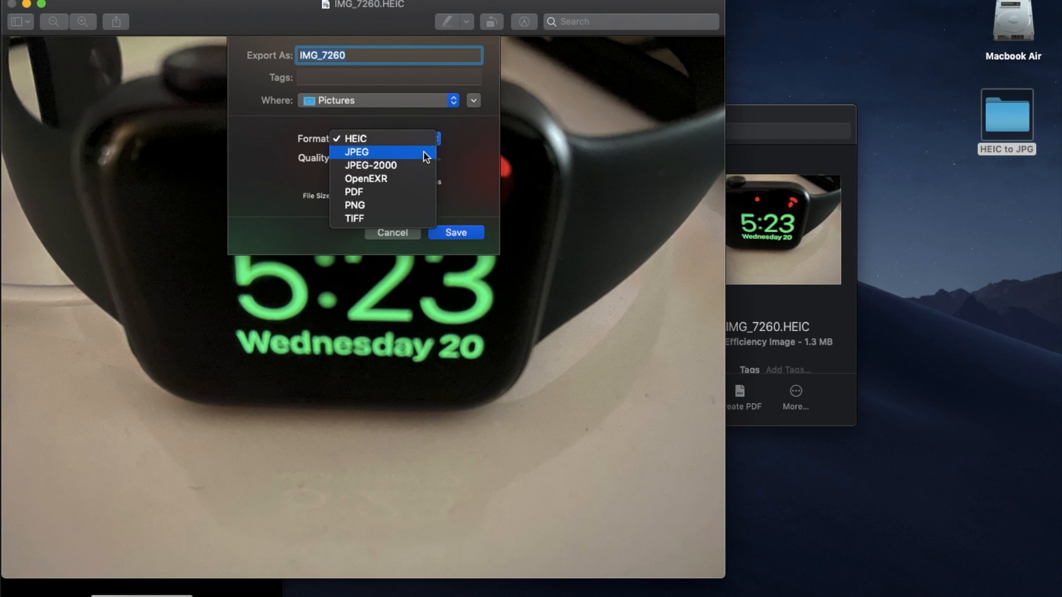
{"action": "mouse_move", "coordinate": [419, 166]}
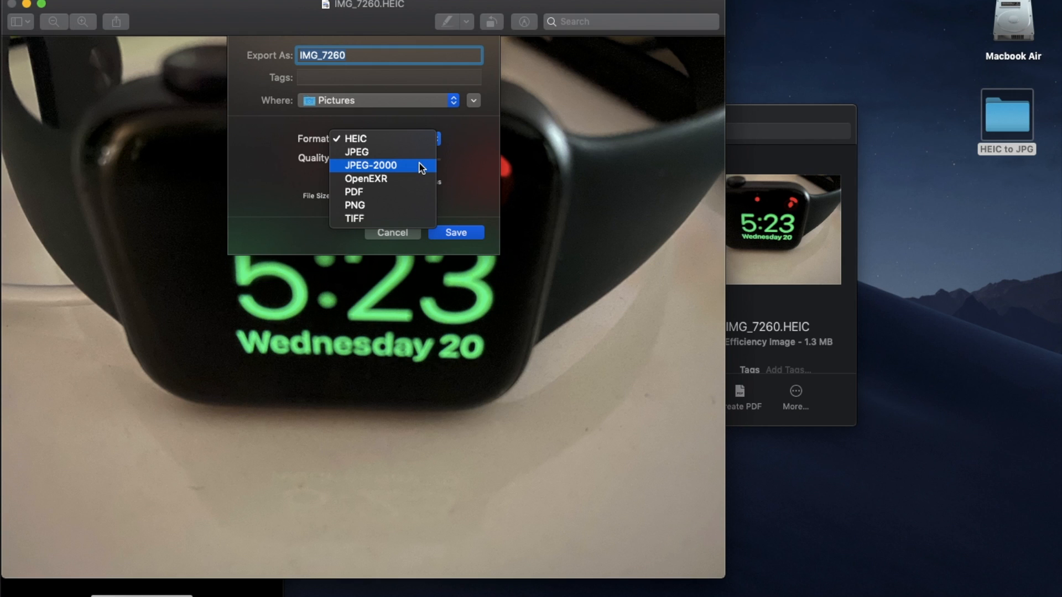
{"action": "mouse_move", "coordinate": [383, 151]}
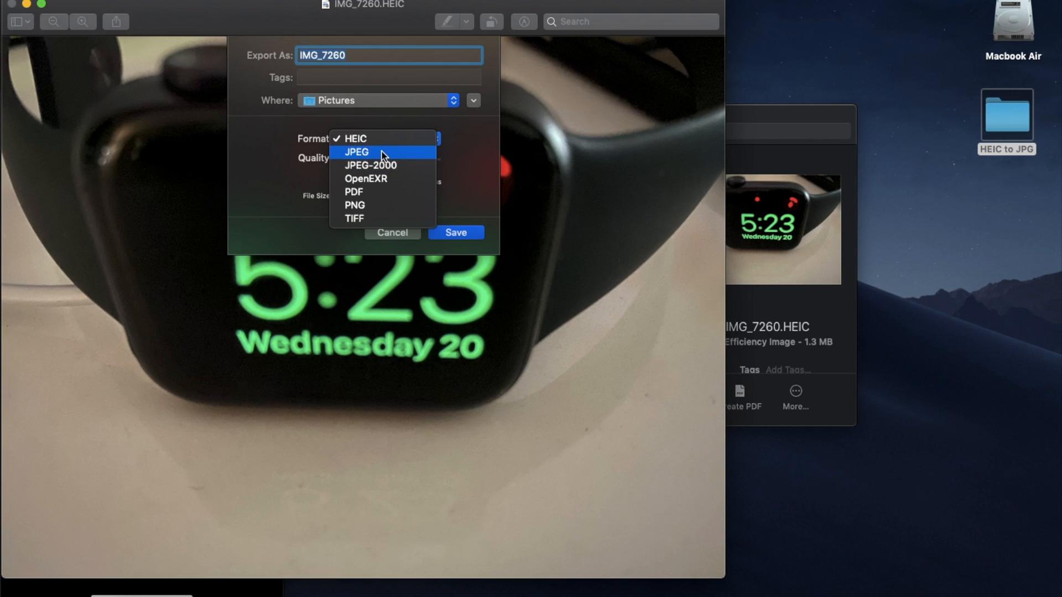
Save IMG_7260 as a JPEG export to the Pictures folder.
{"action": "left_click", "coordinate": [356, 151]}
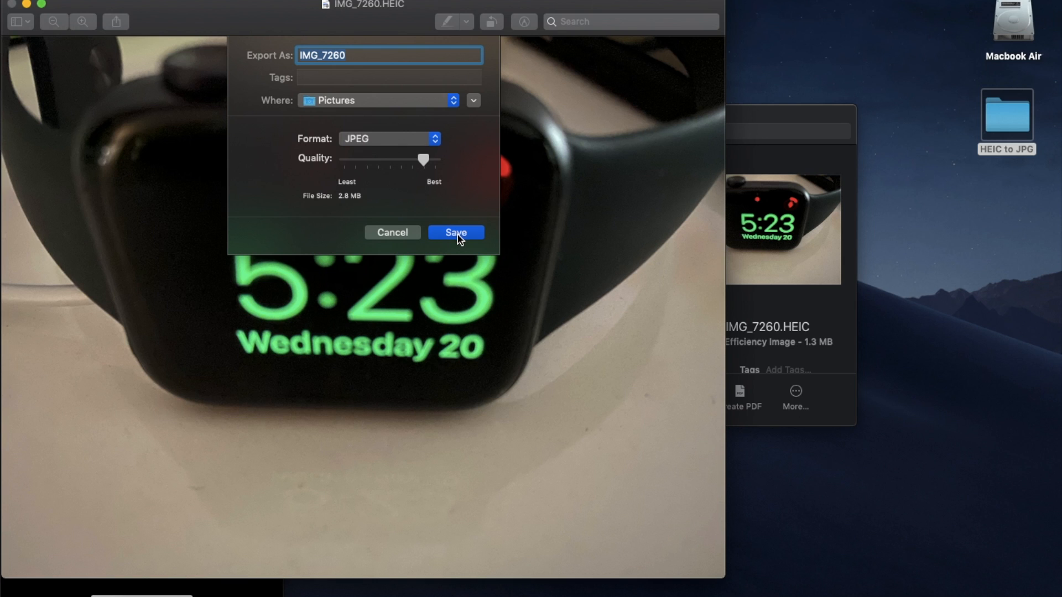
{"action": "left_click", "coordinate": [455, 232]}
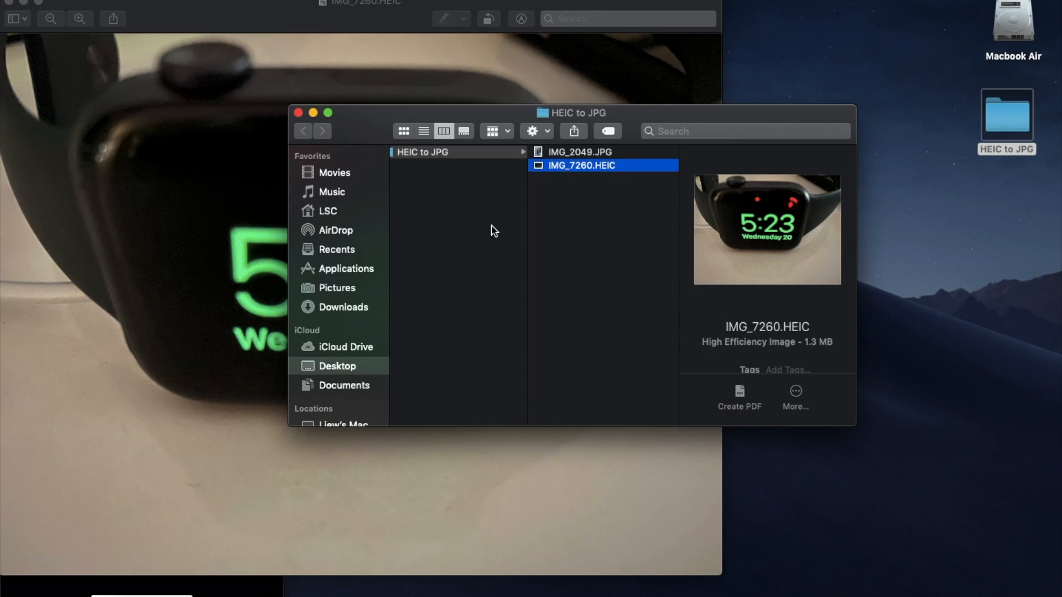
Select IMG_7260 in Finder's Pictures folder to confirm it is a 2.8 MB JPEG.
{"action": "left_click", "coordinate": [337, 287]}
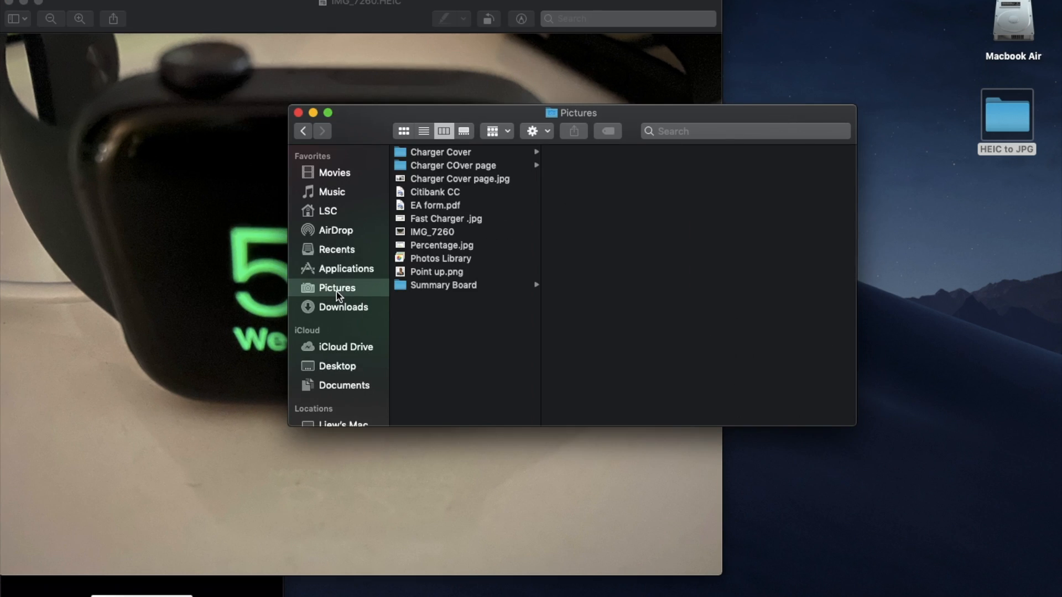
{"action": "mouse_move", "coordinate": [435, 237]}
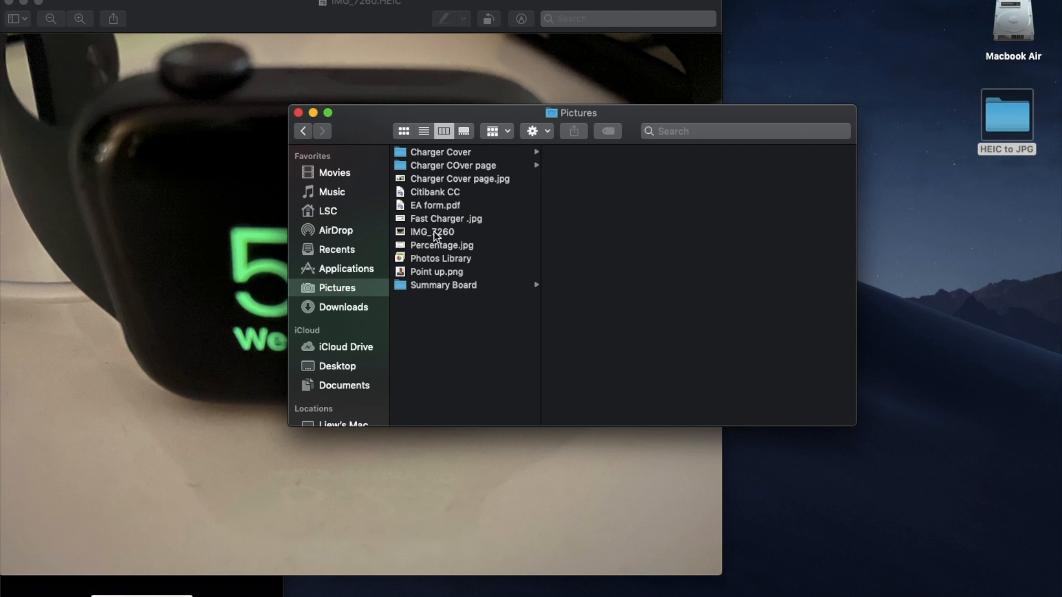
{"action": "left_click", "coordinate": [432, 232]}
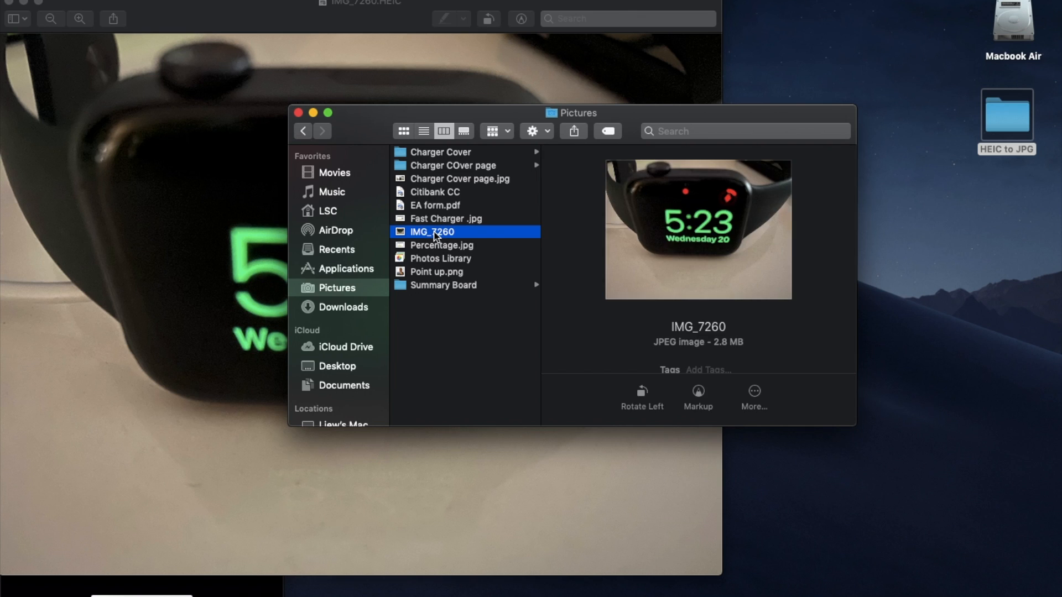
{"action": "mouse_move", "coordinate": [667, 345]}
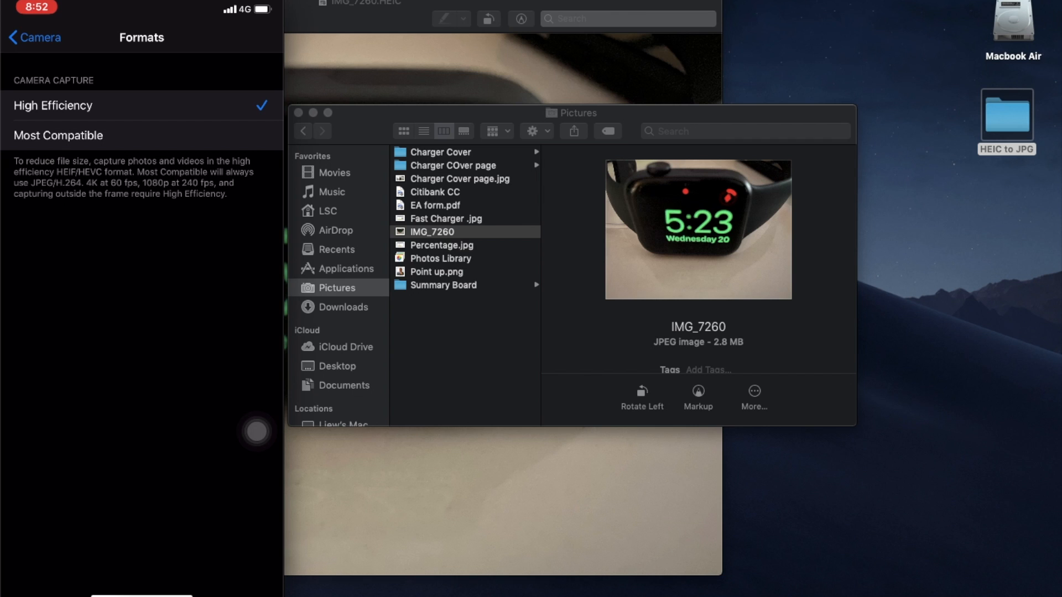
{"action": "mouse_move", "coordinate": [468, 280]}
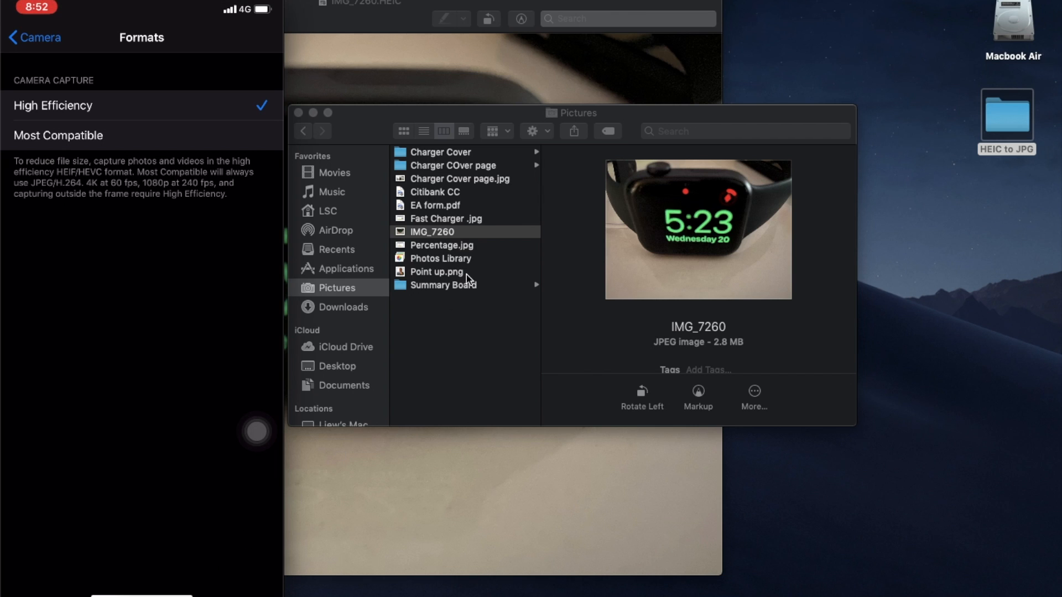